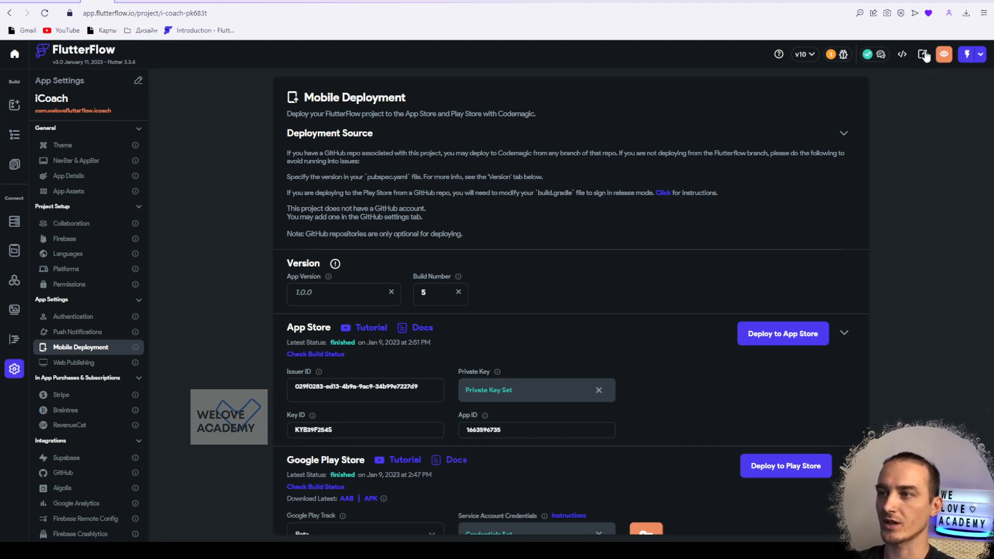
Step: Open the Make Project Public panel for the iCoach project from the top toolbar
{"action": "left_click", "coordinate": [923, 54]}
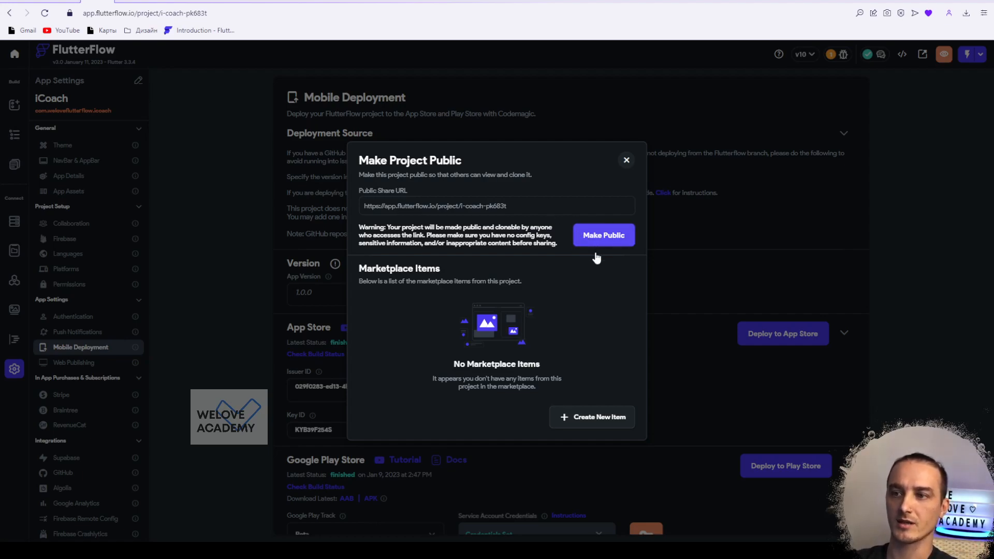
Step: Make the iCoach project public and reopen its sharing panel to see the share URL
{"action": "left_click", "coordinate": [626, 160]}
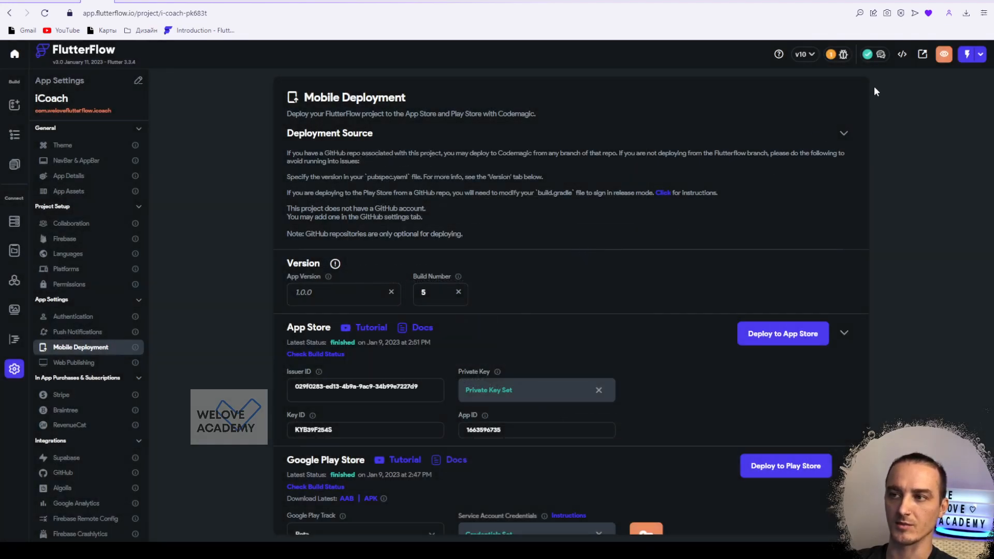
{"action": "left_click", "coordinate": [923, 54]}
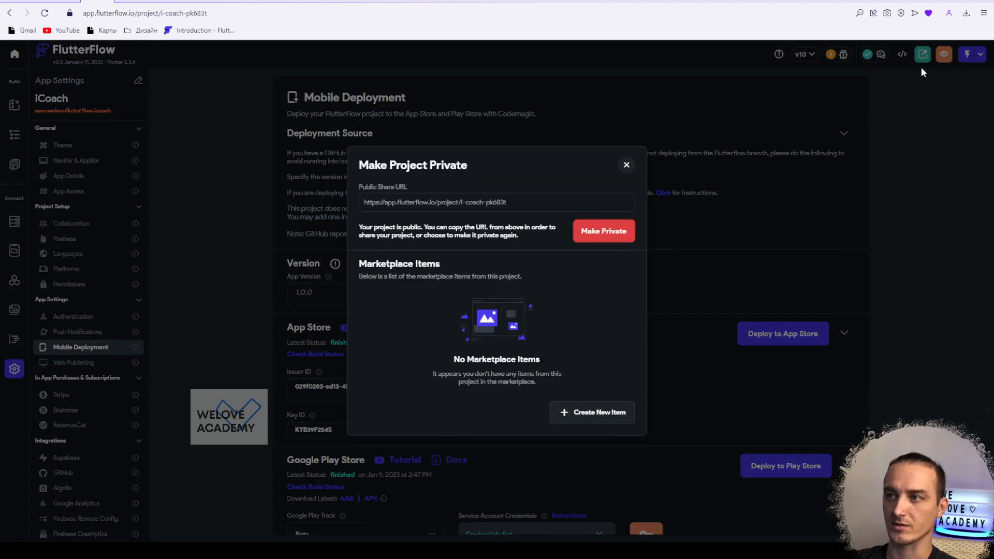
{"action": "mouse_move", "coordinate": [800, 132]}
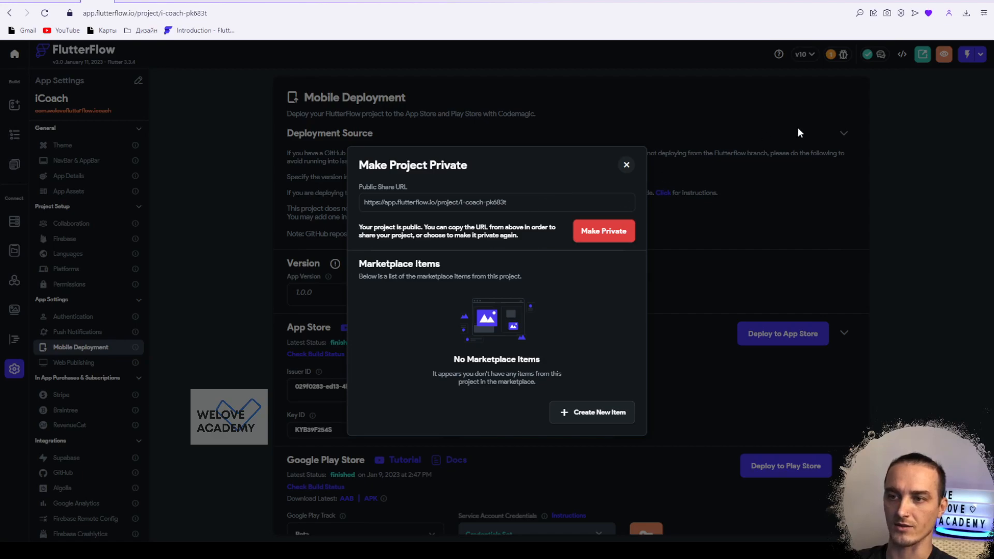
{"action": "mouse_move", "coordinate": [542, 263]}
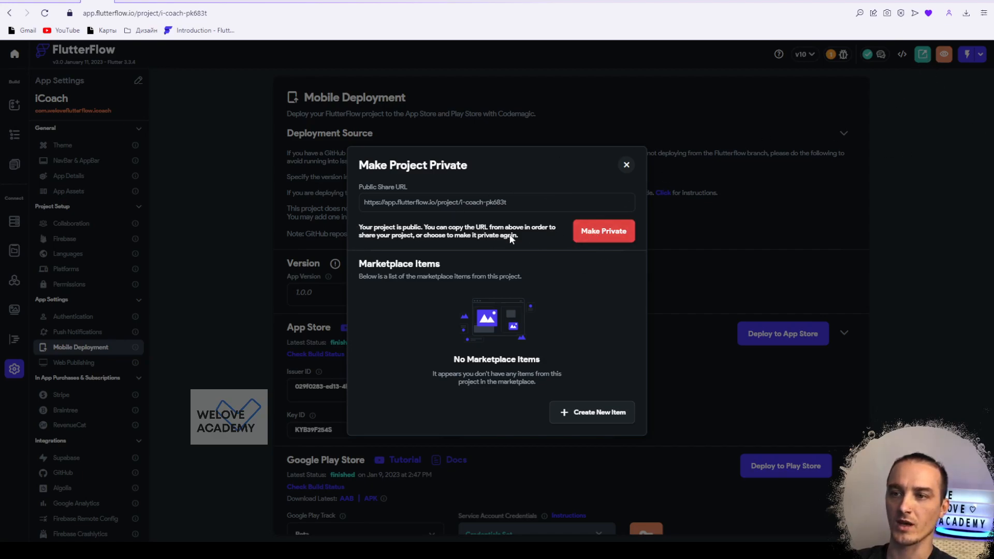
{"action": "mouse_move", "coordinate": [566, 248]}
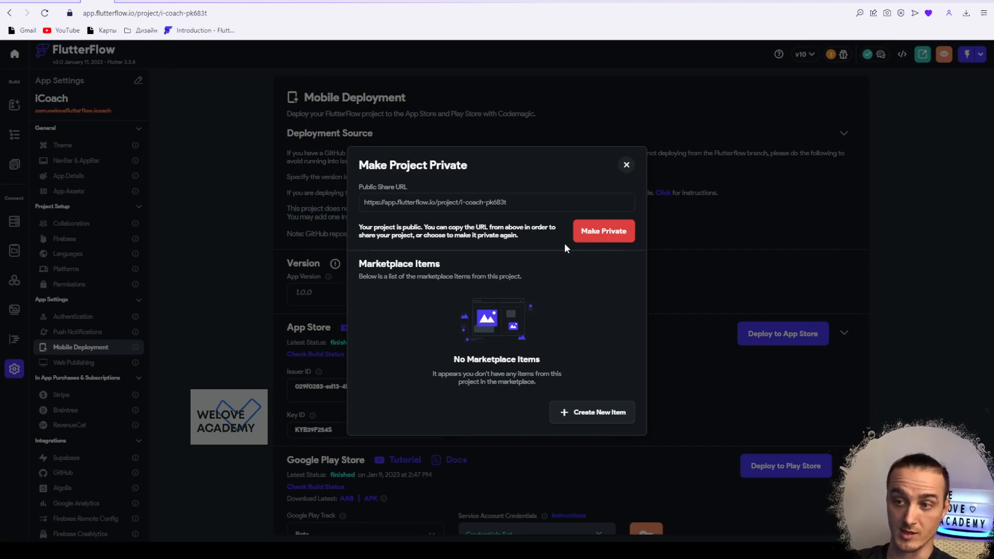
{"action": "mouse_move", "coordinate": [381, 210]}
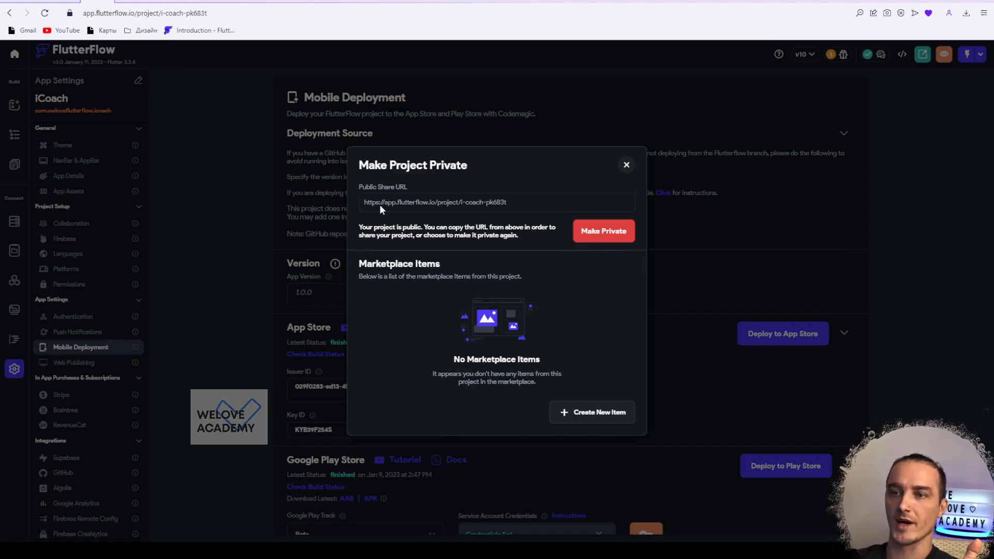
{"action": "mouse_move", "coordinate": [513, 209]}
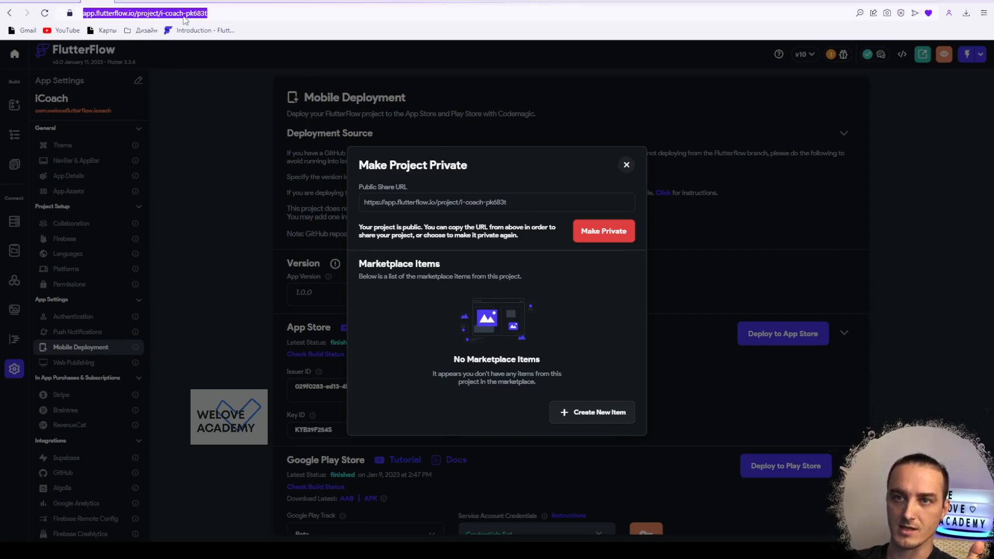
{"action": "mouse_move", "coordinate": [442, 228]}
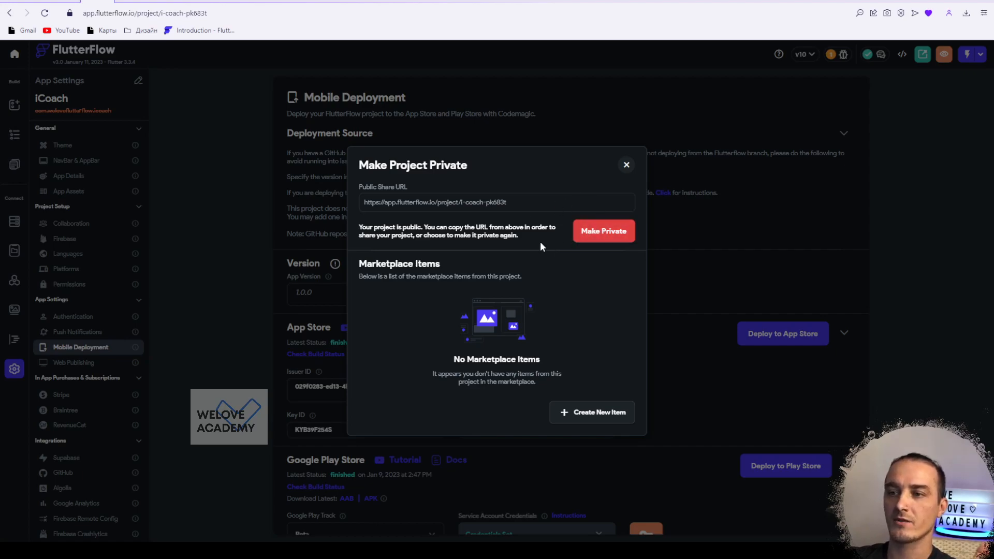
Step: Make the iCoach project private and reopen sharing to confirm it offers Make Public
{"action": "left_click", "coordinate": [626, 165]}
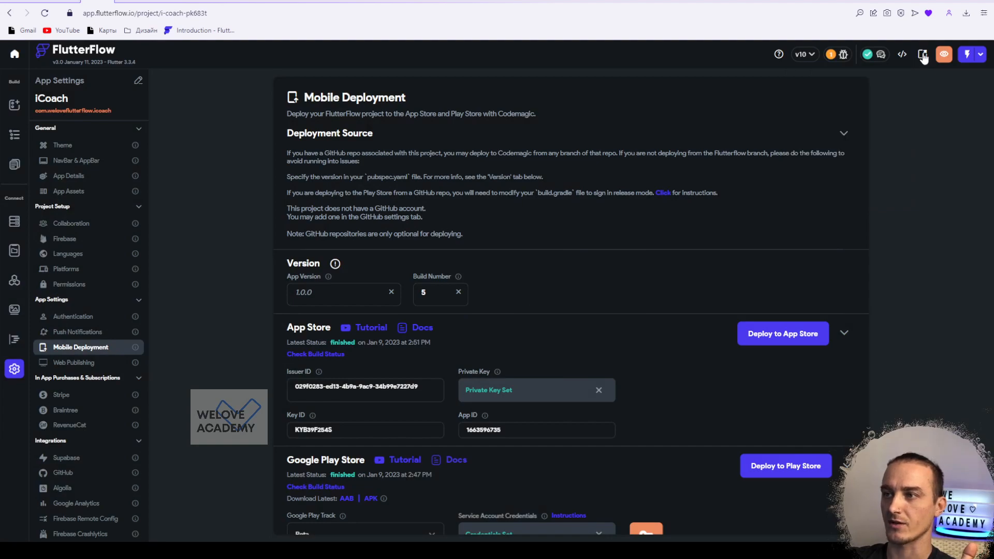
{"action": "left_click", "coordinate": [923, 55]}
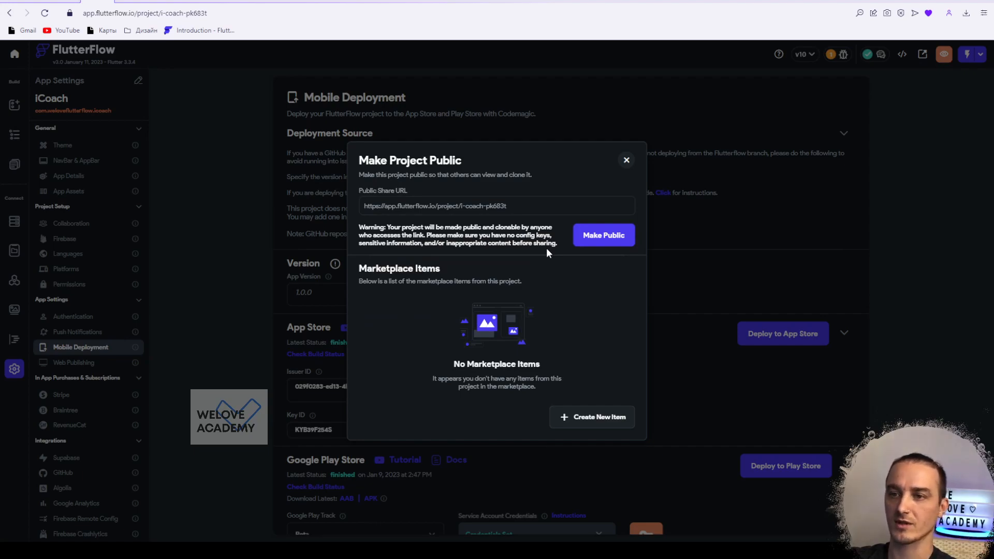
{"action": "mouse_move", "coordinate": [409, 211]}
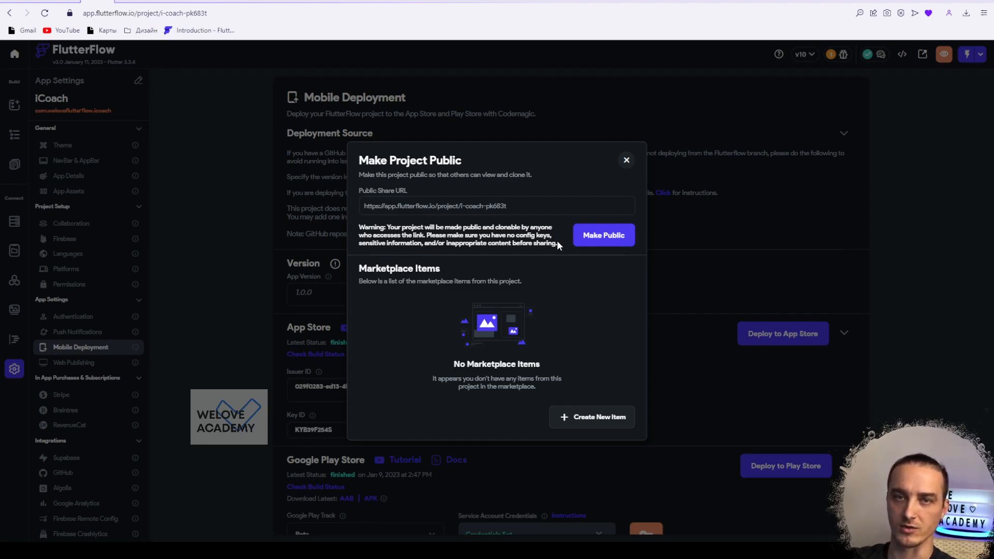
{"action": "mouse_move", "coordinate": [414, 285]}
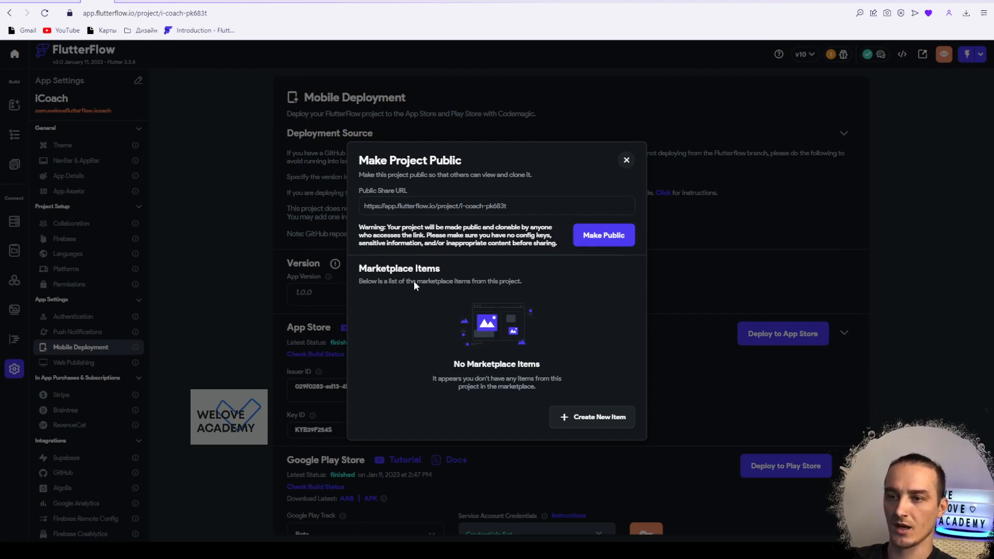
{"action": "mouse_move", "coordinate": [389, 285]}
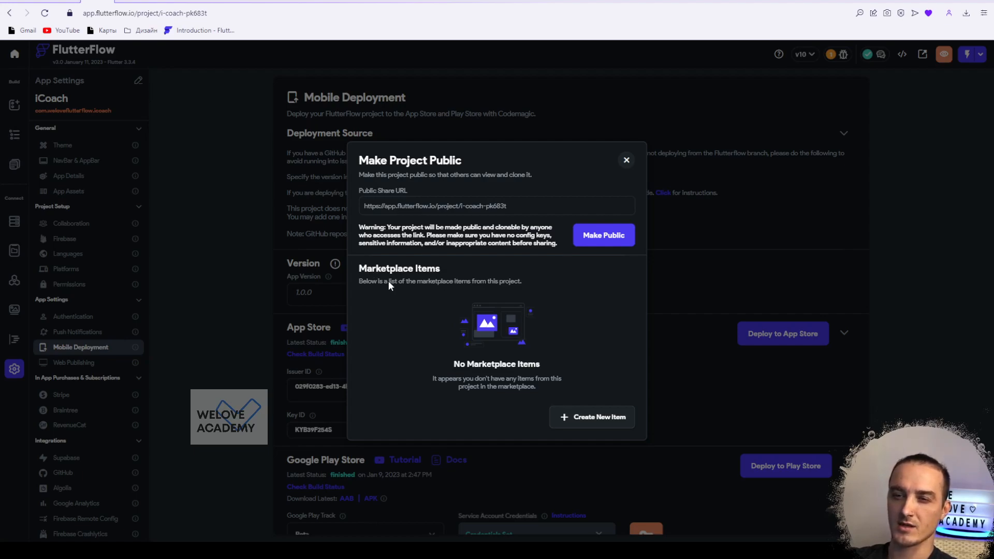
{"action": "mouse_move", "coordinate": [547, 398]}
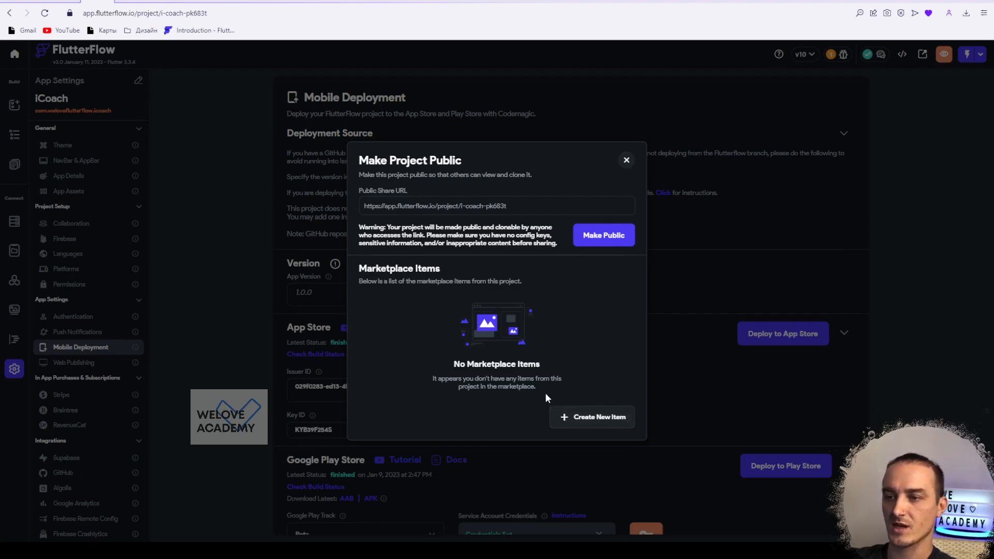
{"action": "mouse_move", "coordinate": [599, 428]}
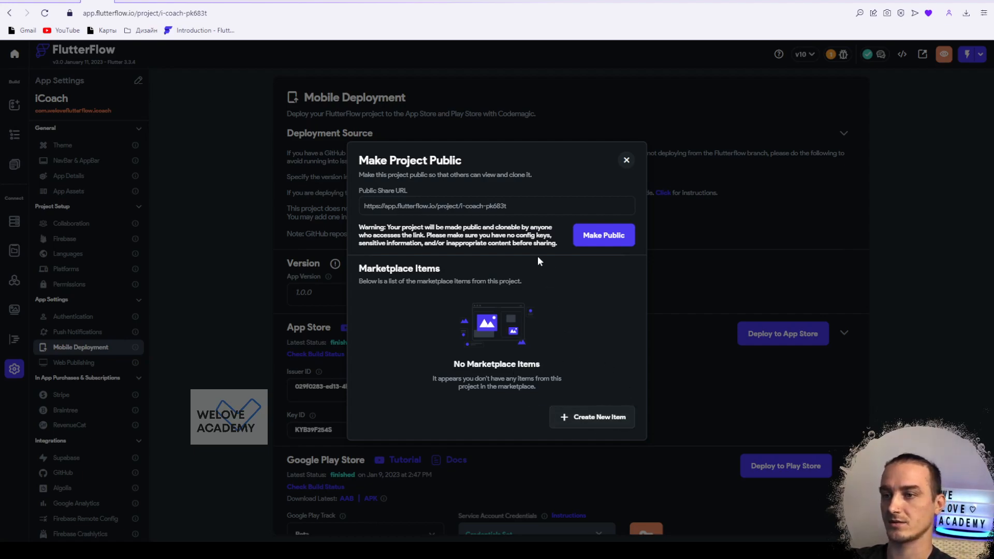
{"action": "mouse_move", "coordinate": [447, 266]}
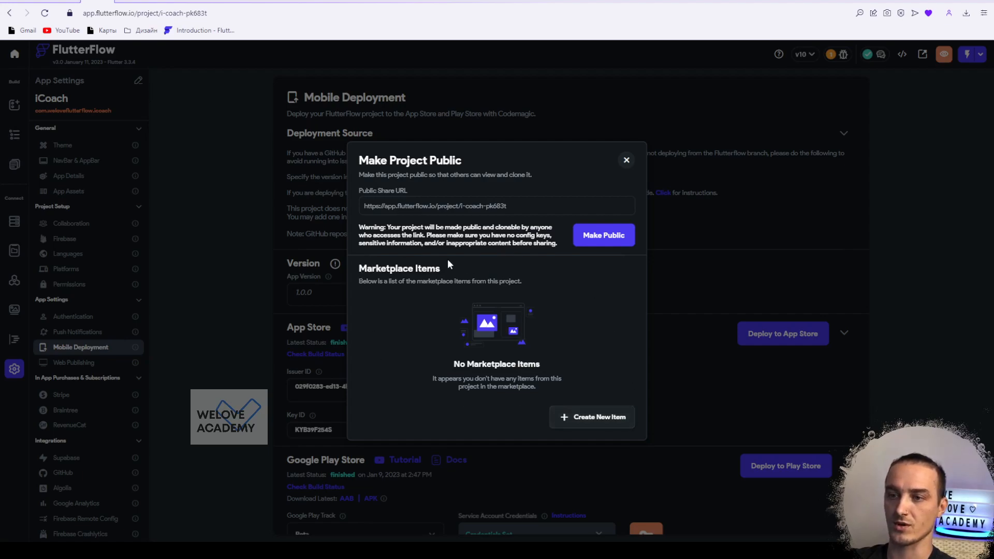
{"action": "mouse_move", "coordinate": [401, 385]}
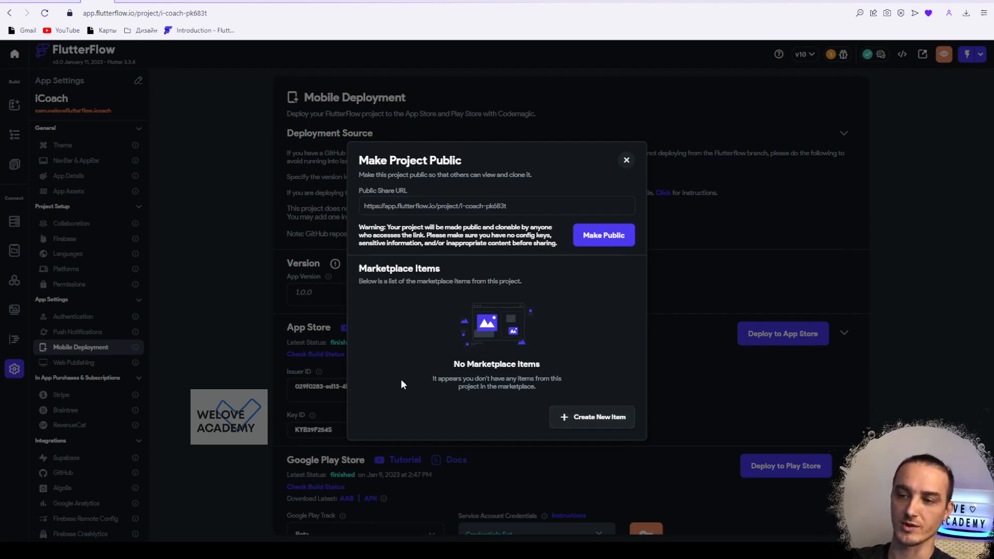
{"action": "mouse_move", "coordinate": [571, 163]}
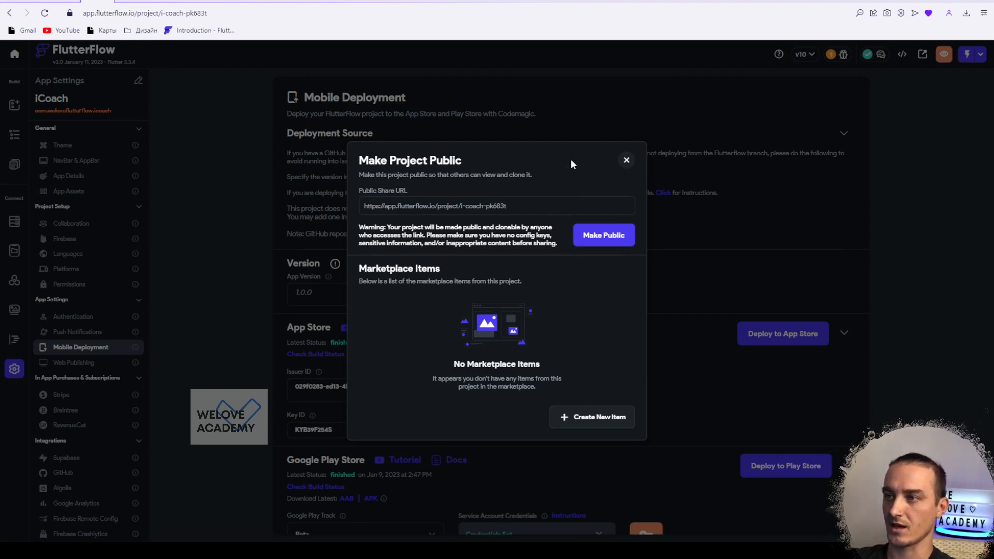
{"action": "mouse_move", "coordinate": [481, 175]}
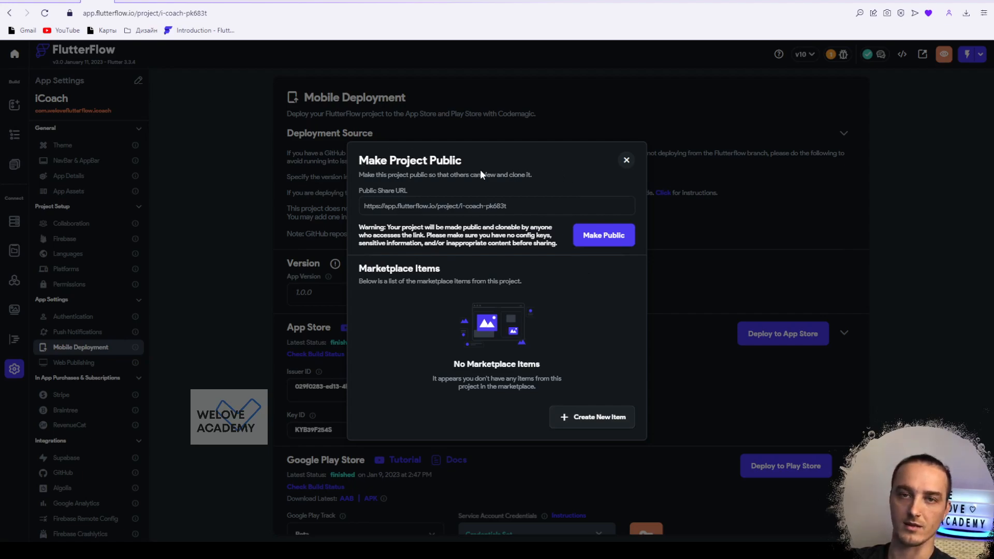